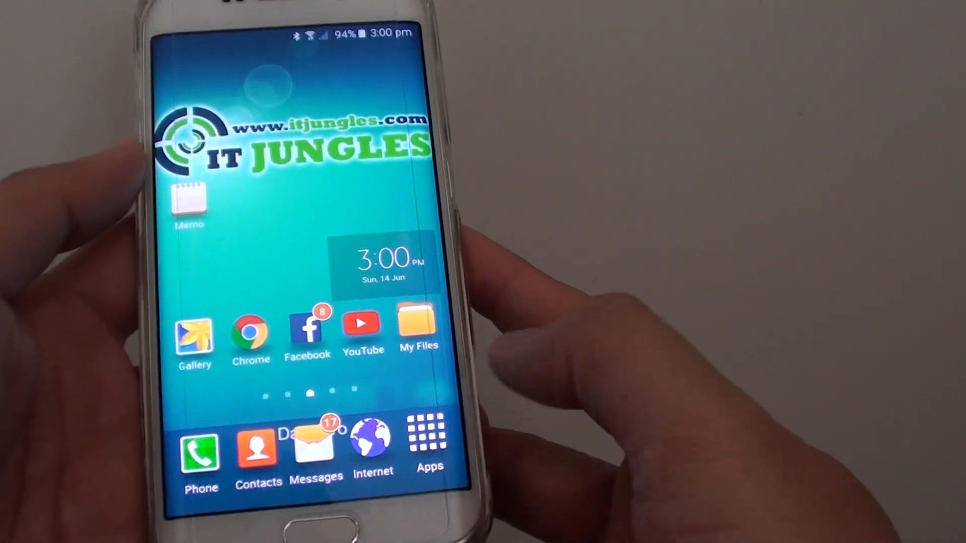
# Step: Launch Samsung Email from Apps and discard the leftover unfinished draft
pyautogui.click(430, 431)
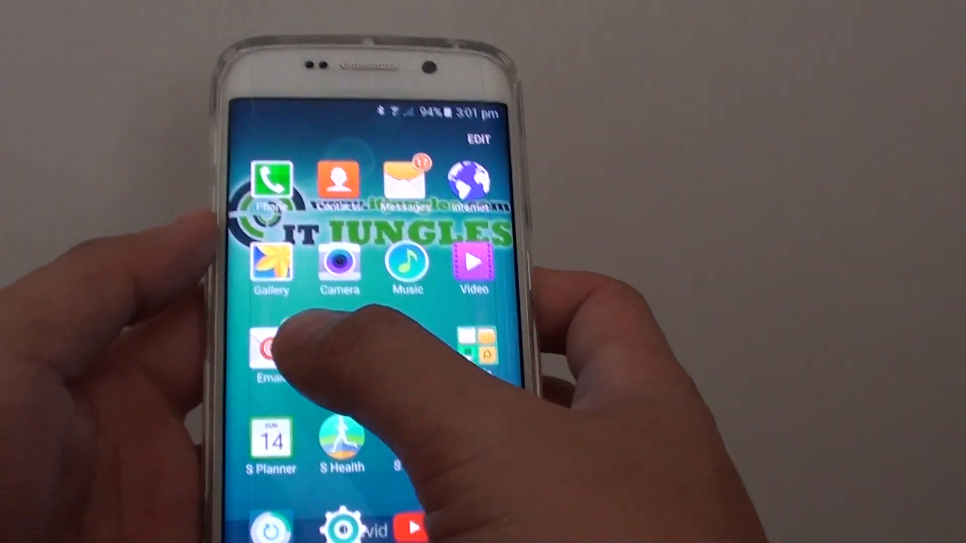
pyautogui.click(271, 351)
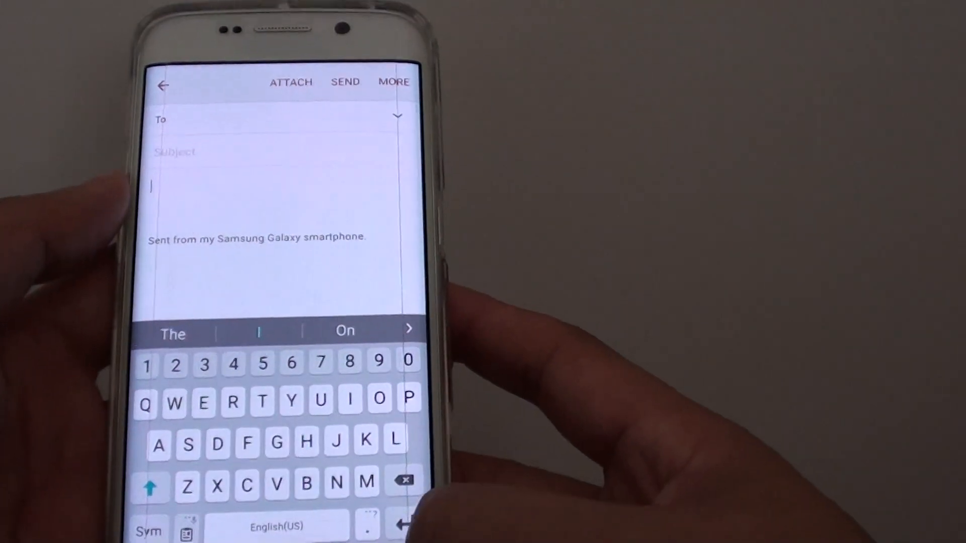
pyautogui.click(164, 84)
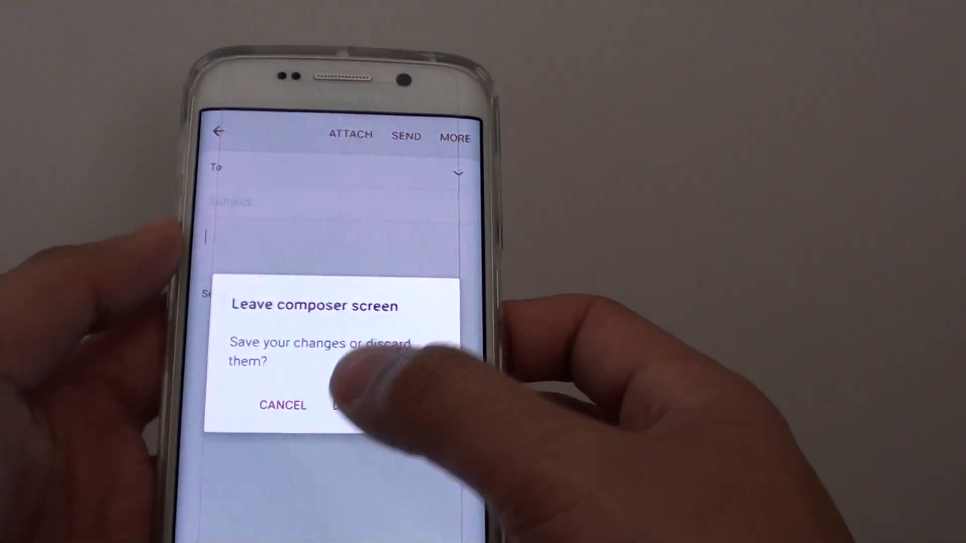
pyautogui.click(363, 406)
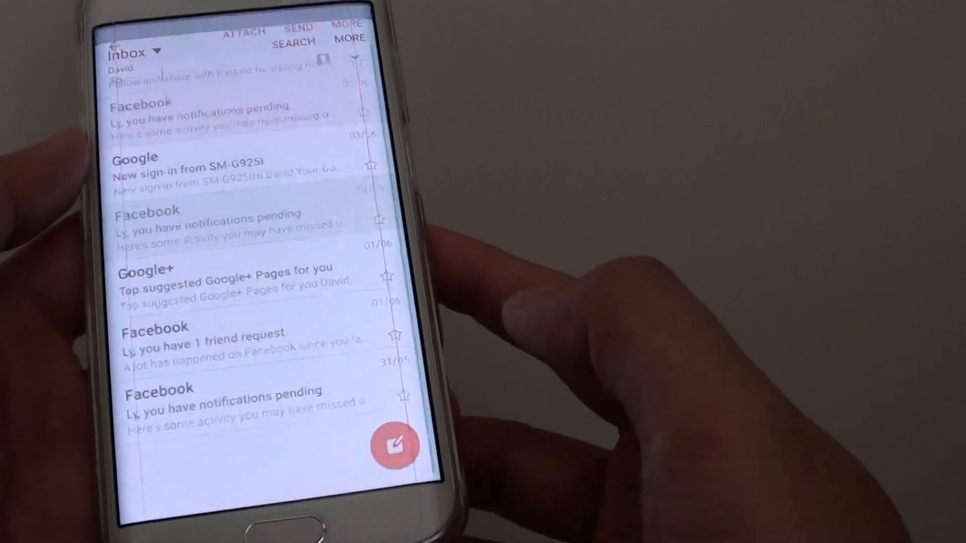
pyautogui.click(395, 445)
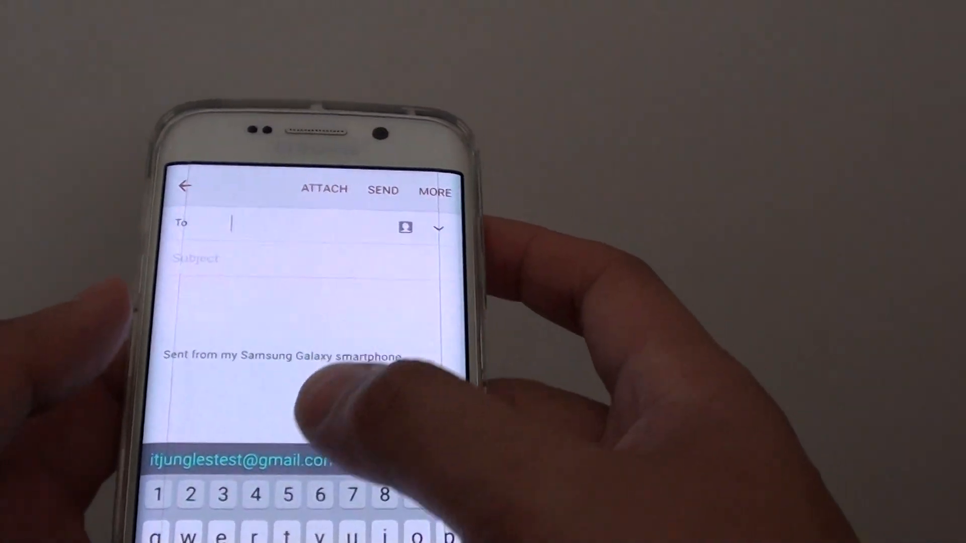
pyautogui.click(237, 462)
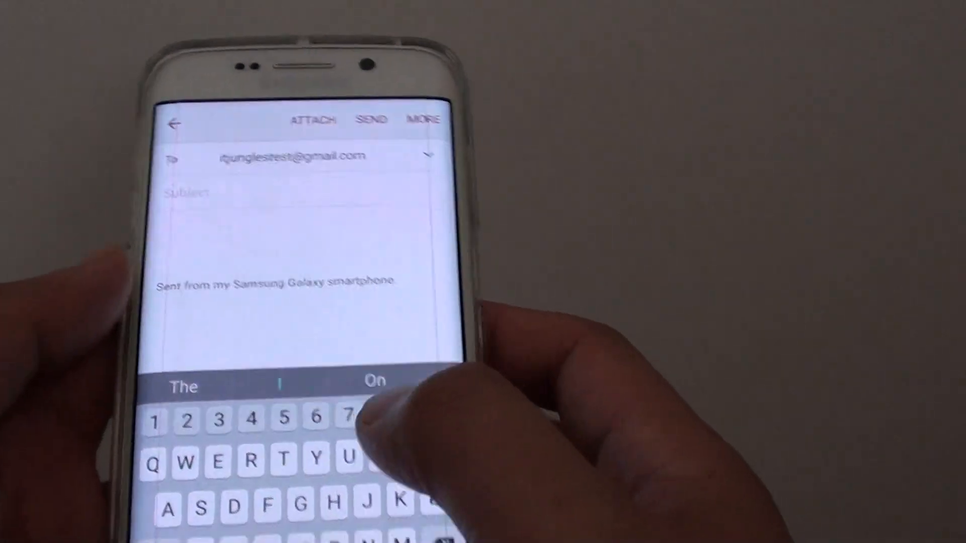
pyautogui.write('Test')
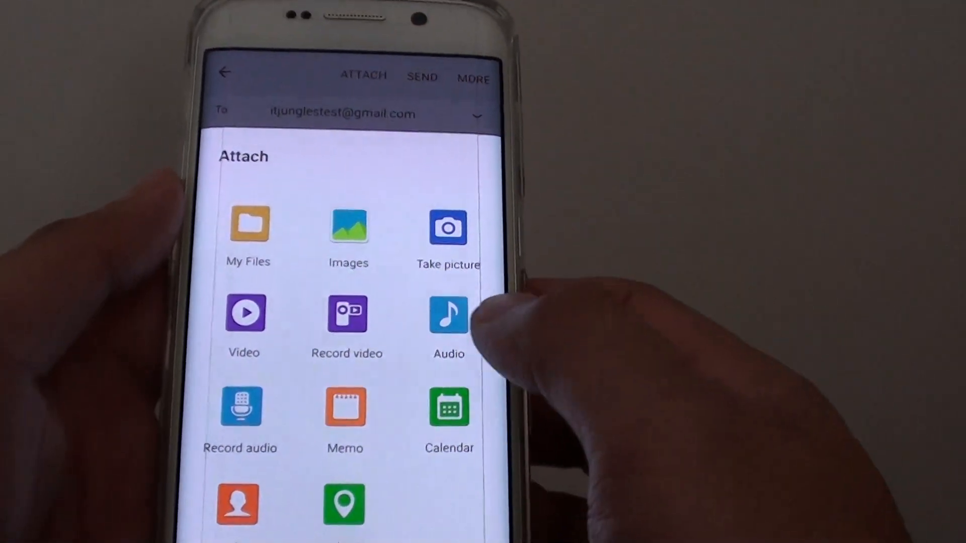
# Step: Attach a gallery photo at reduced size and send the email
pyautogui.click(448, 228)
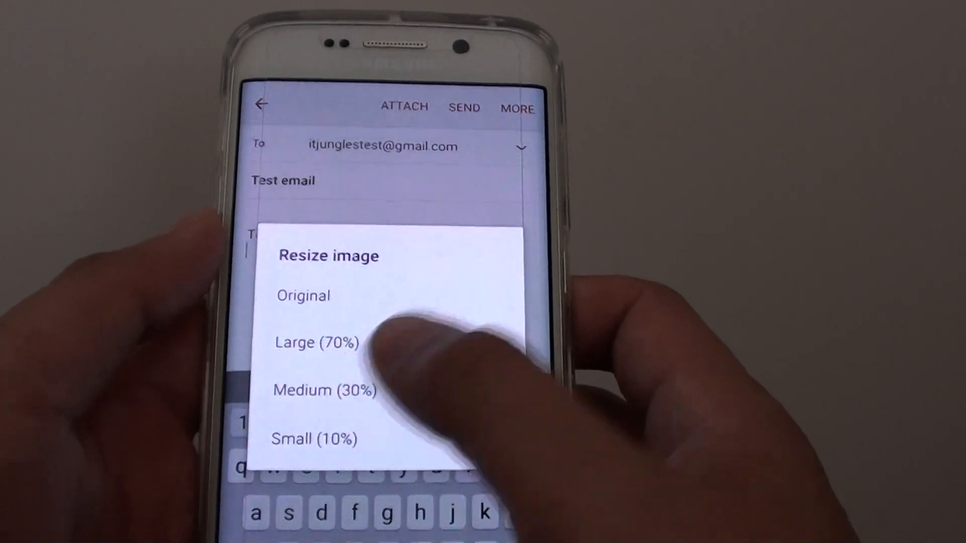
pyautogui.click(316, 342)
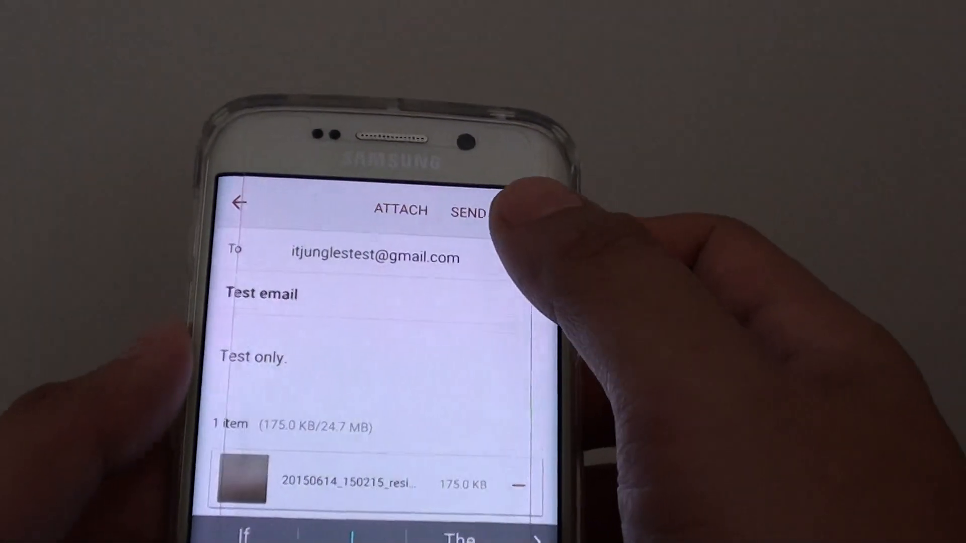
pyautogui.click(470, 211)
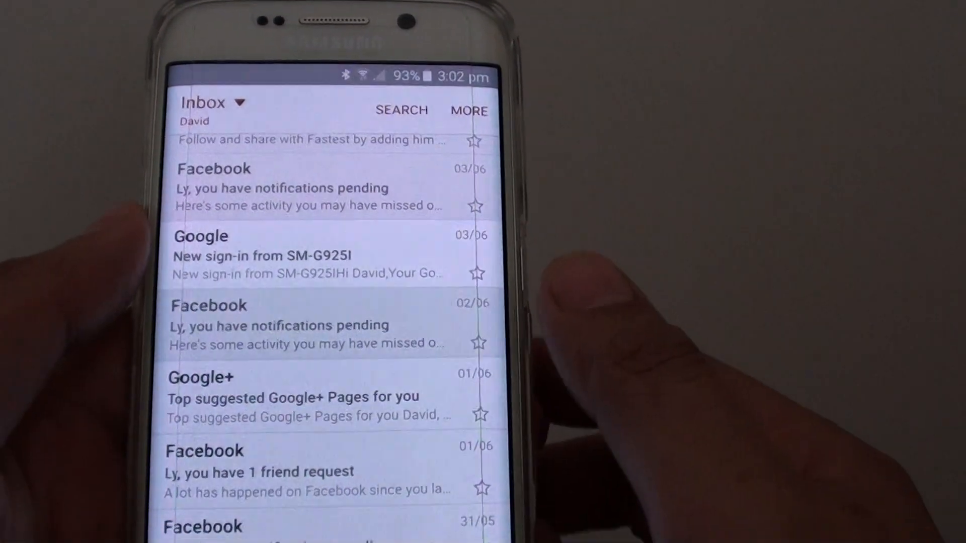